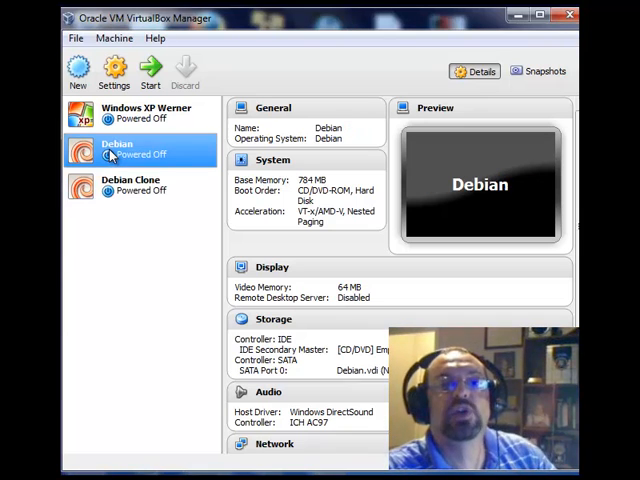
Step: Select the powered-off Debian Clone machine in the VM list to view its details
click(130, 185)
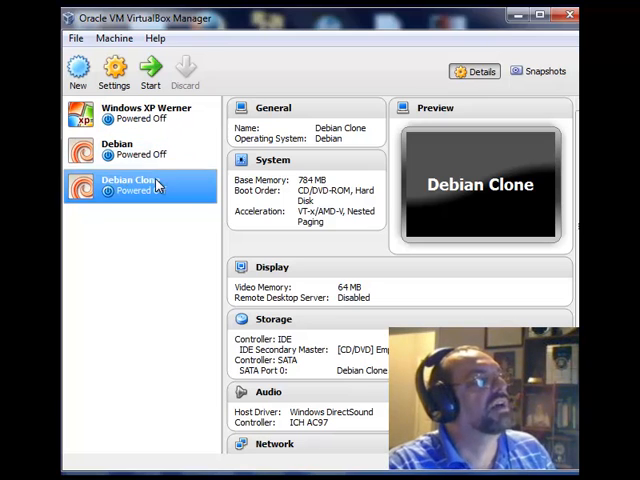
Step: Reselect Debian Clone and open its Settings window
click(130, 148)
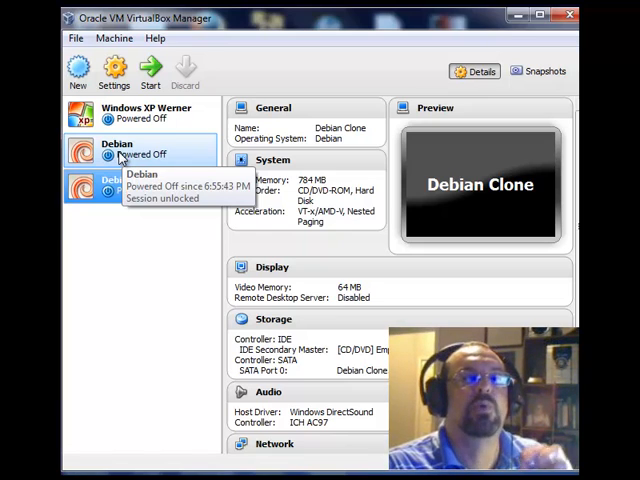
click(130, 186)
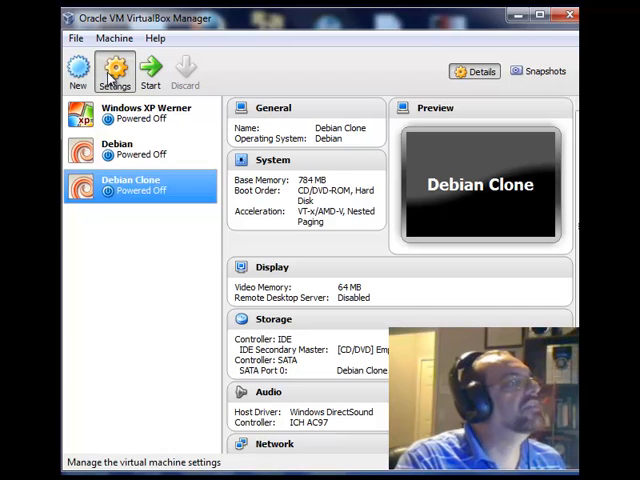
click(114, 72)
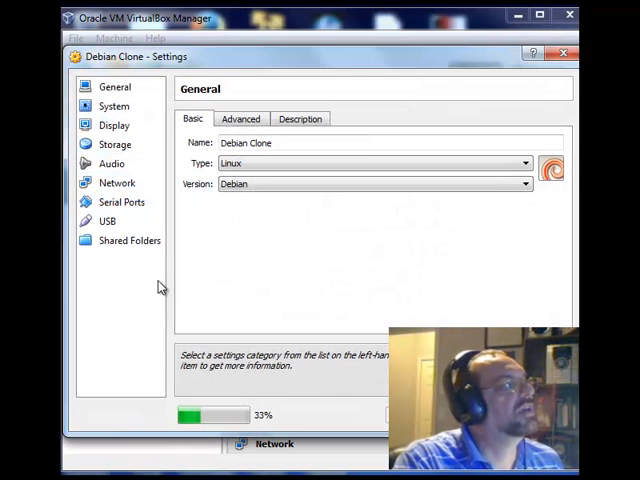
Step: Show Network settings and expand Adapter 1's Advanced options, showing MAC 08002766A5CC
click(117, 182)
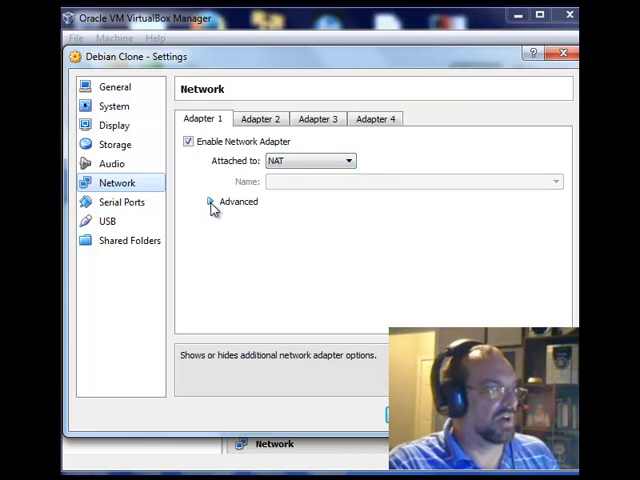
click(211, 202)
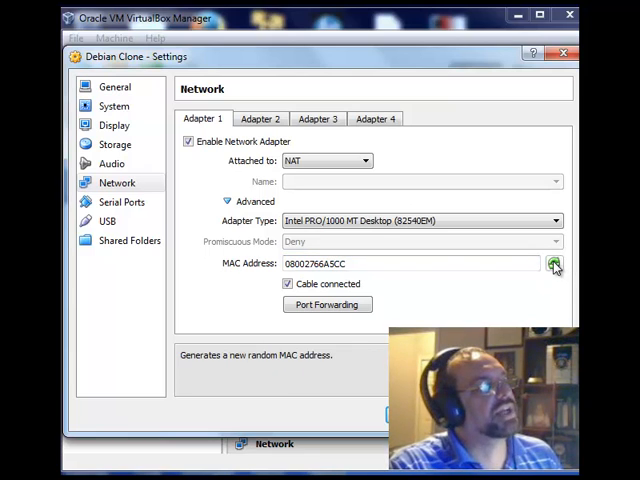
Step: Regenerate Adapter 1's MAC address to 080027129EE8 and close the settings window
click(553, 263)
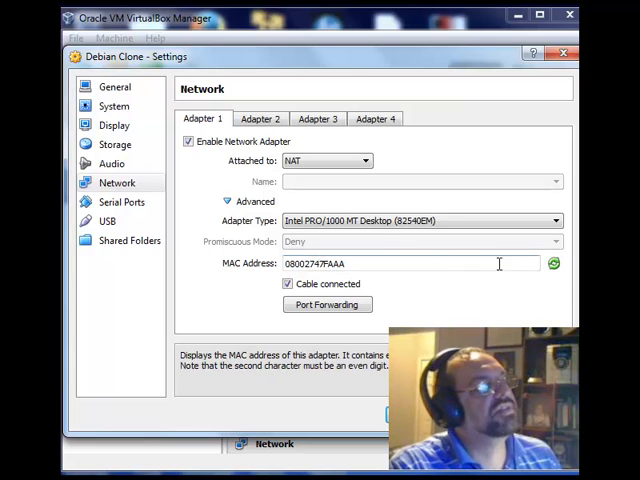
click(553, 264)
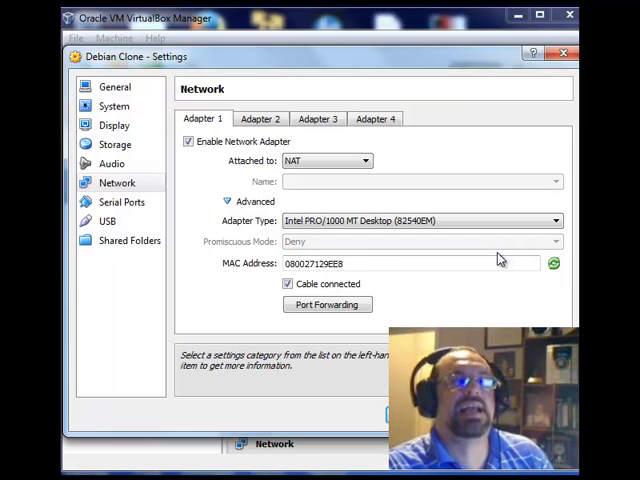
click(410, 263)
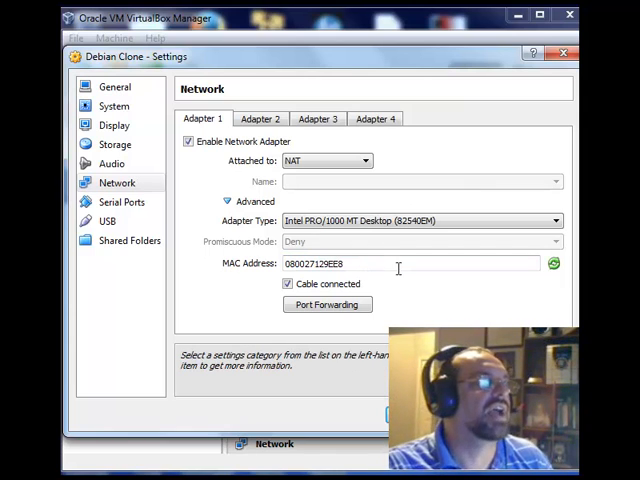
click(410, 264)
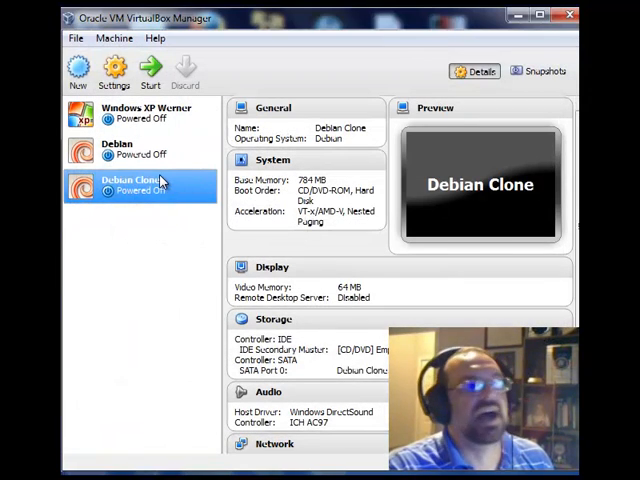
mouse_move(160, 181)
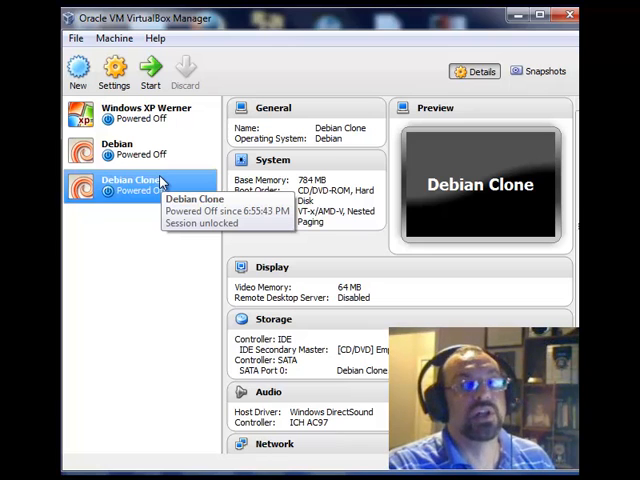
mouse_move(320, 205)
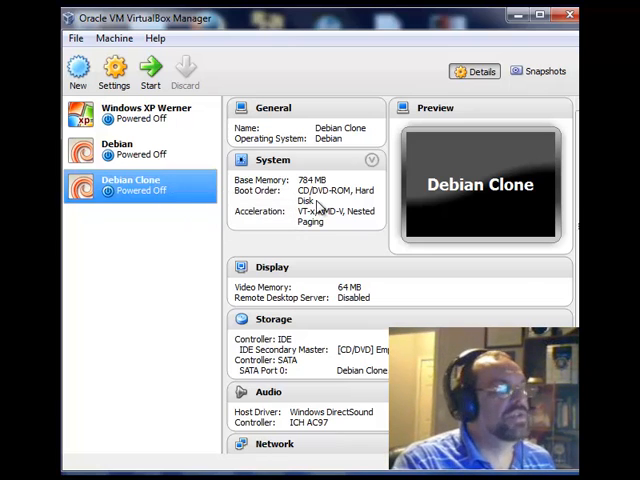